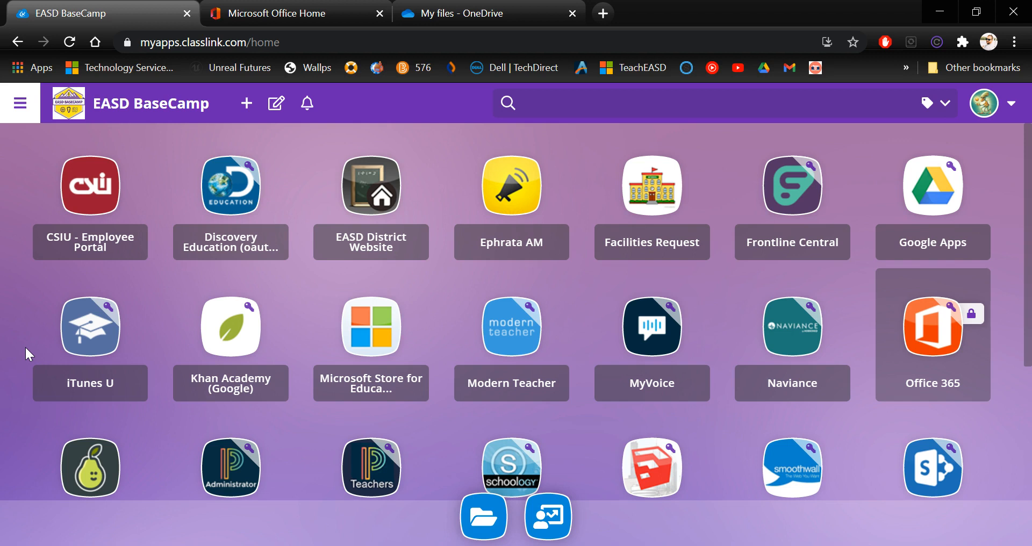
mouse_move(217, 187)
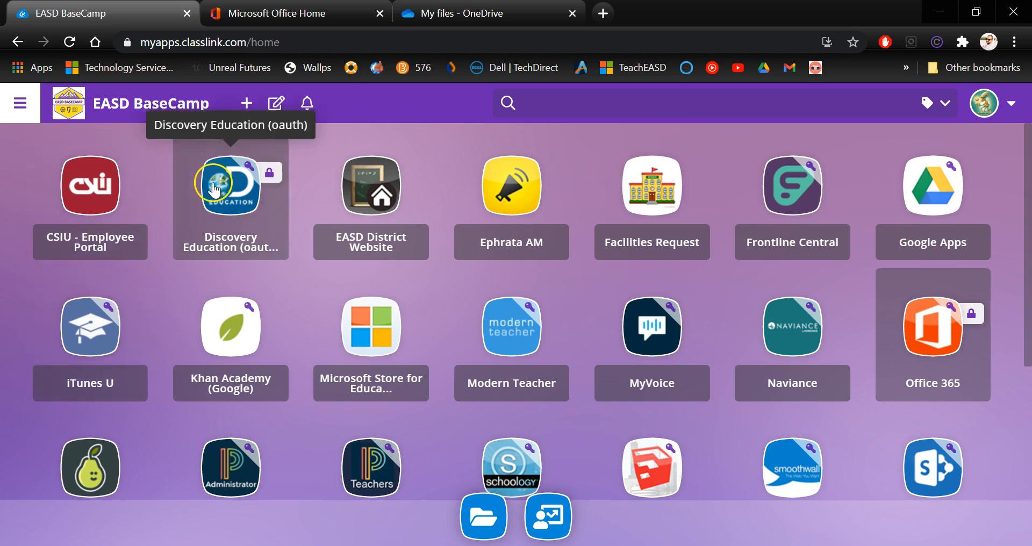
mouse_move(947, 343)
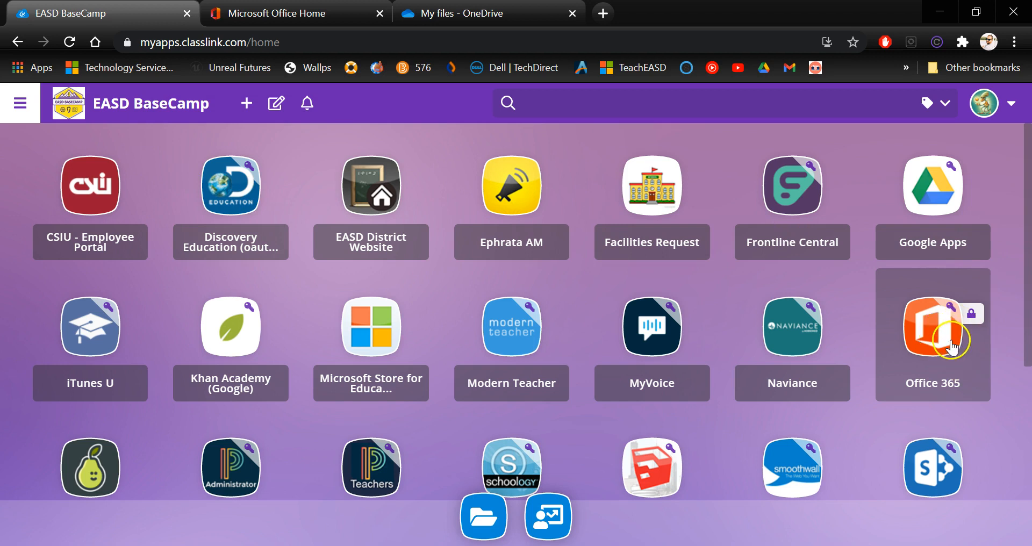
- Launch Office 365 from the ClassLink BaseCamp dashboard tile
left_click(933, 327)
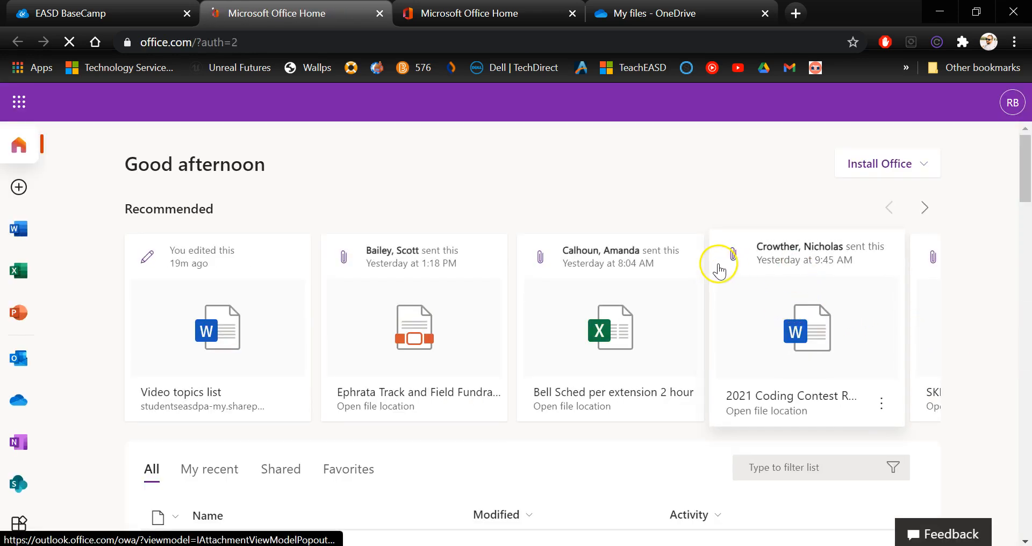
mouse_move(19, 400)
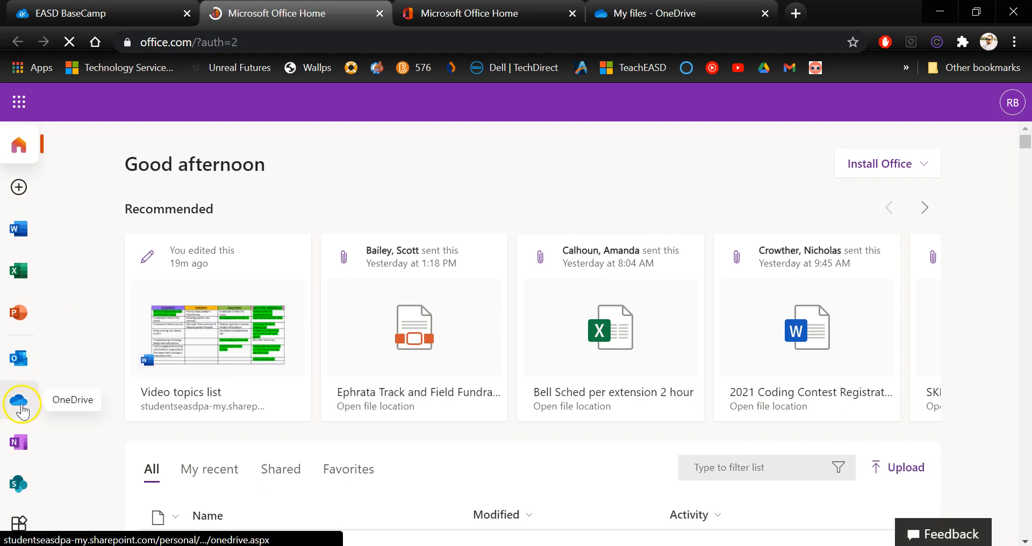
- Open OneDrive from the Office home app rail to reach My files
left_click(20, 403)
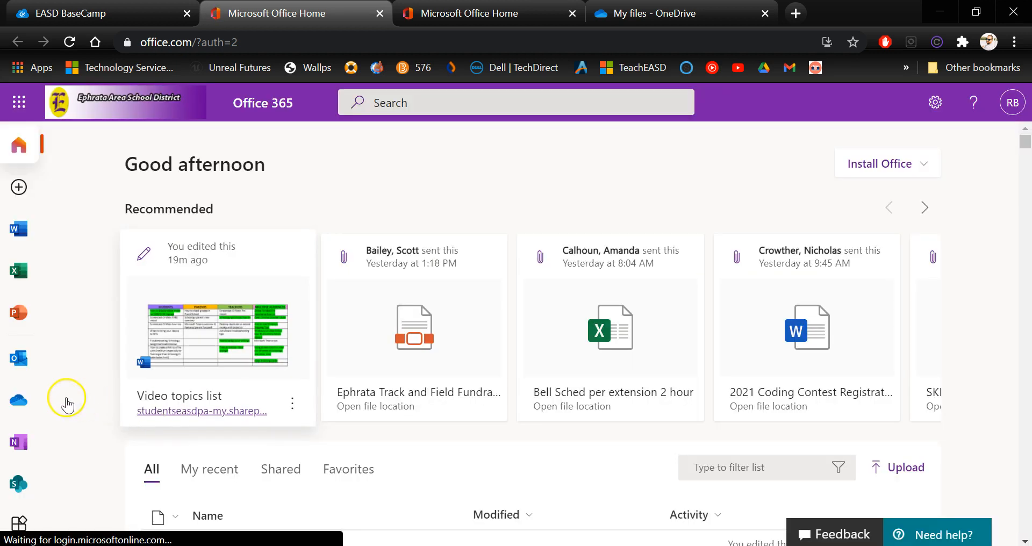
left_click(18, 400)
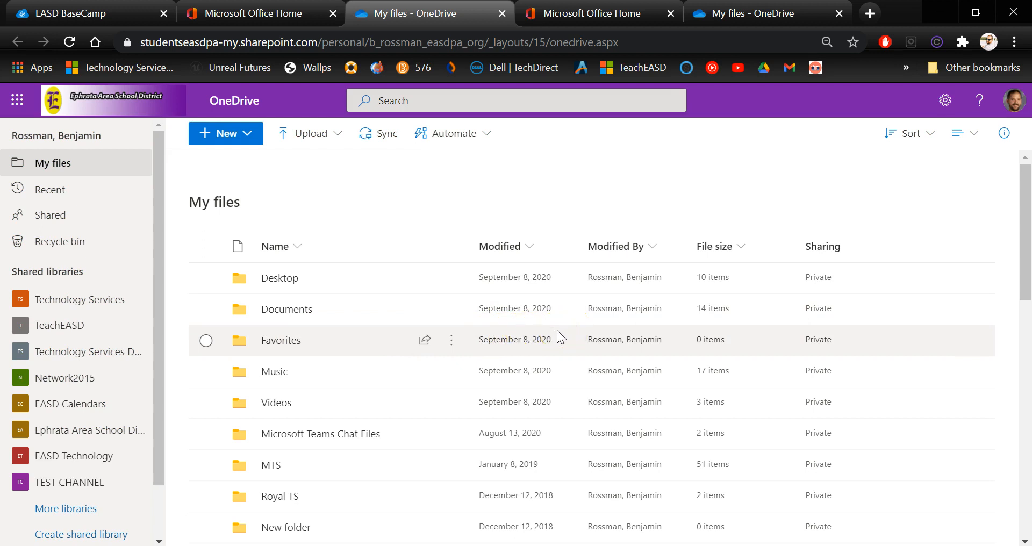
scroll("down", 3)
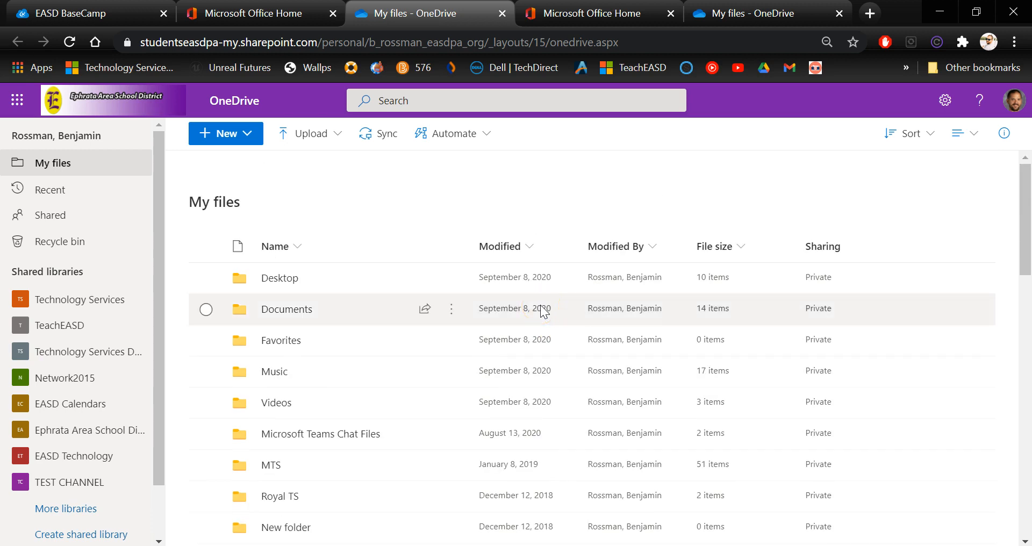
mouse_move(555, 309)
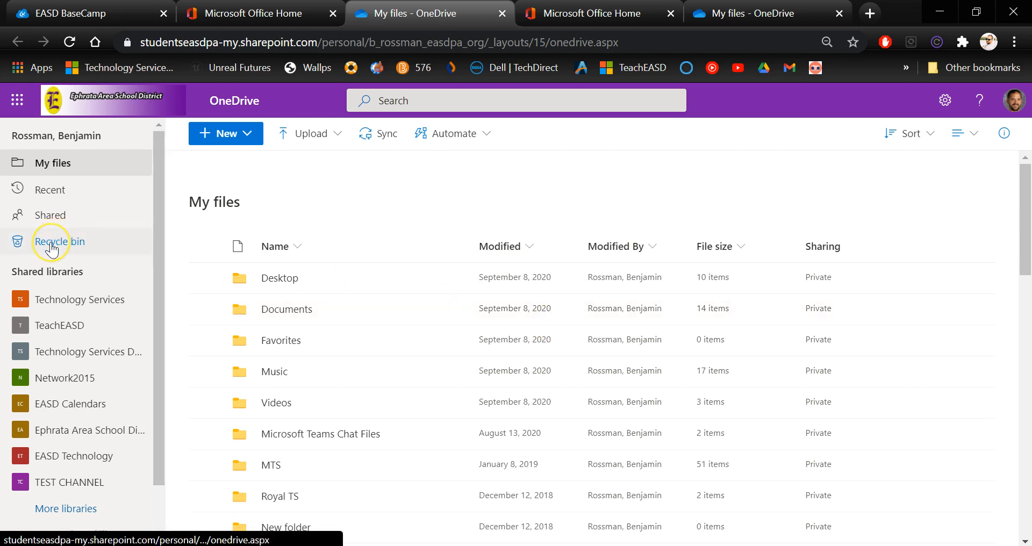
mouse_move(58, 241)
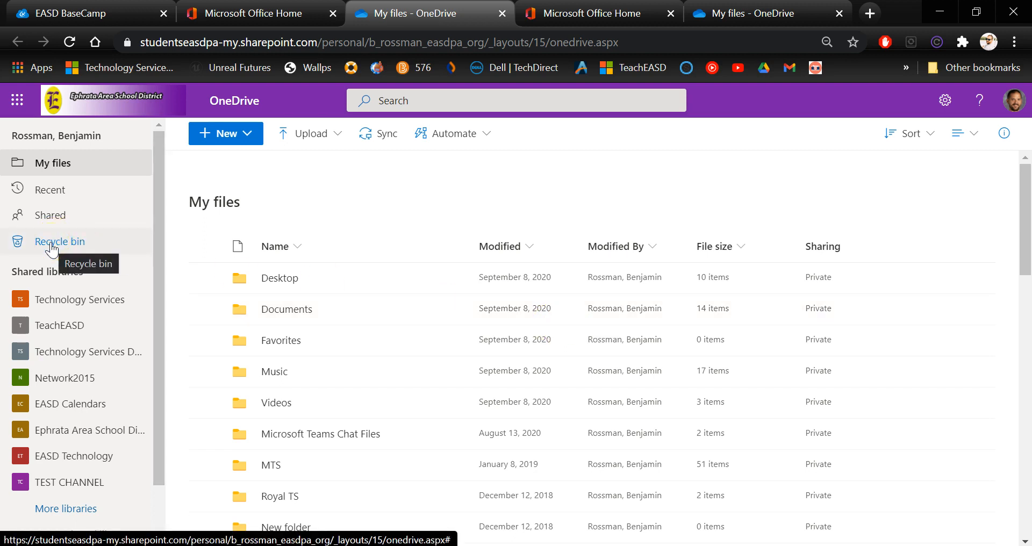
- Open the OneDrive Recycle bin listing deleted items like New folder and clearing browsing cache.mp4
left_click(60, 241)
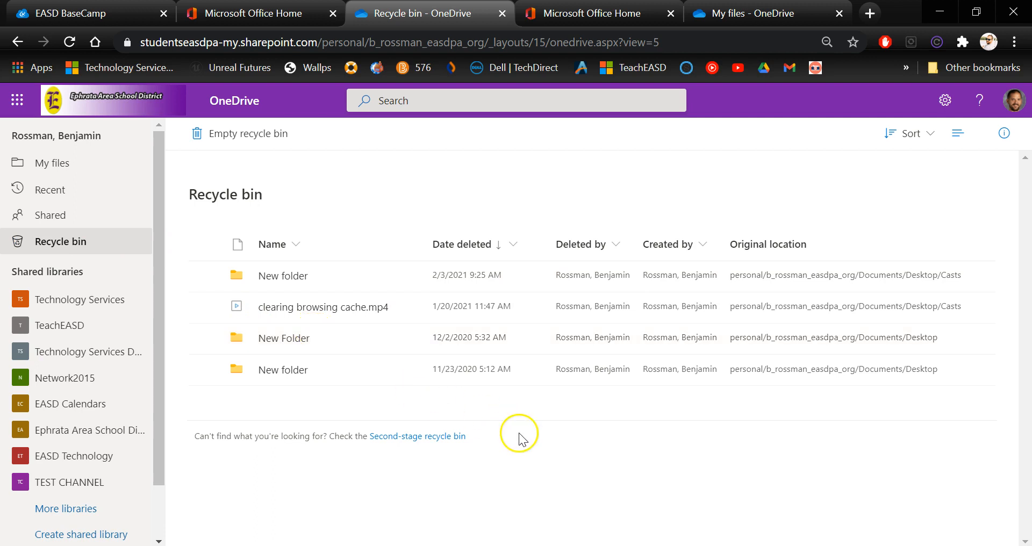
mouse_move(436, 441)
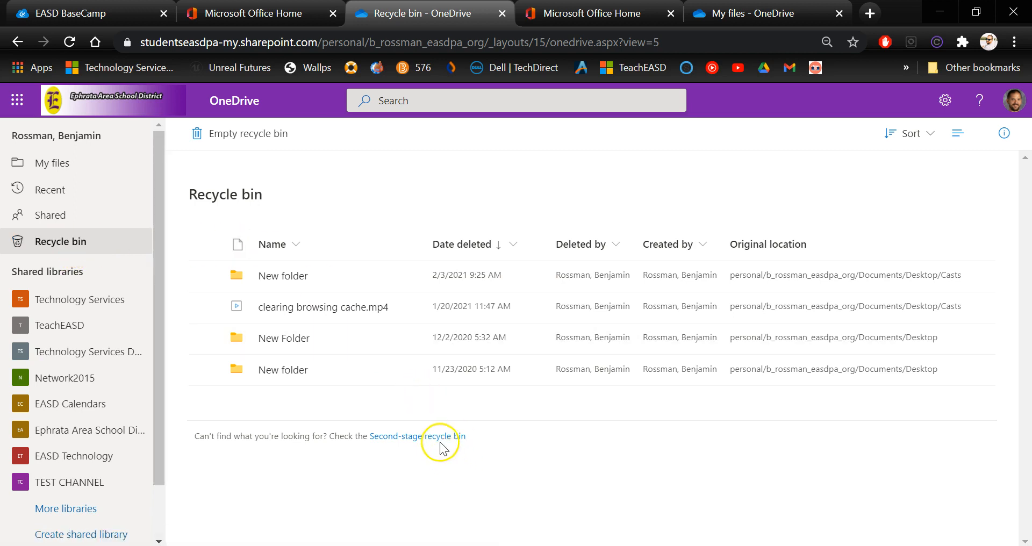
mouse_move(417, 437)
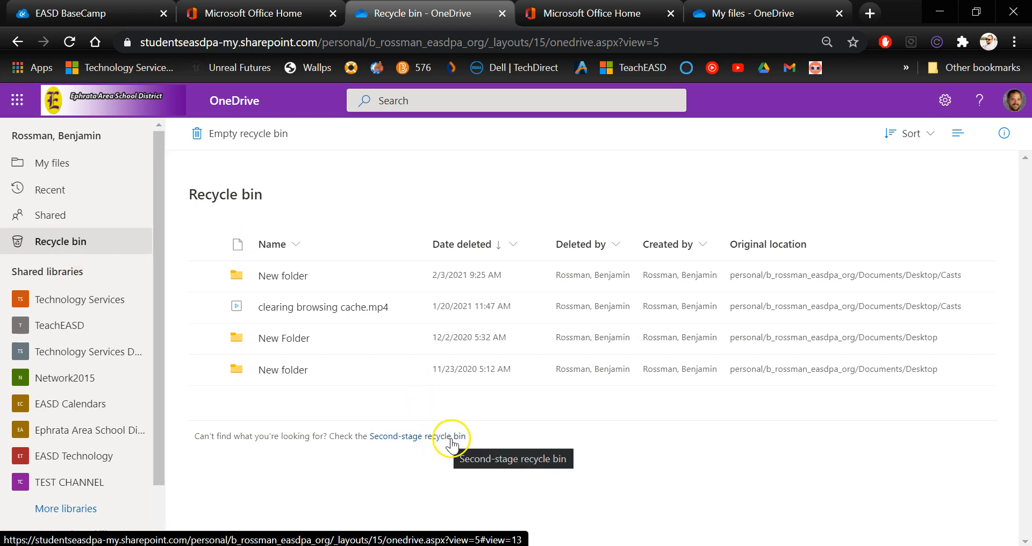